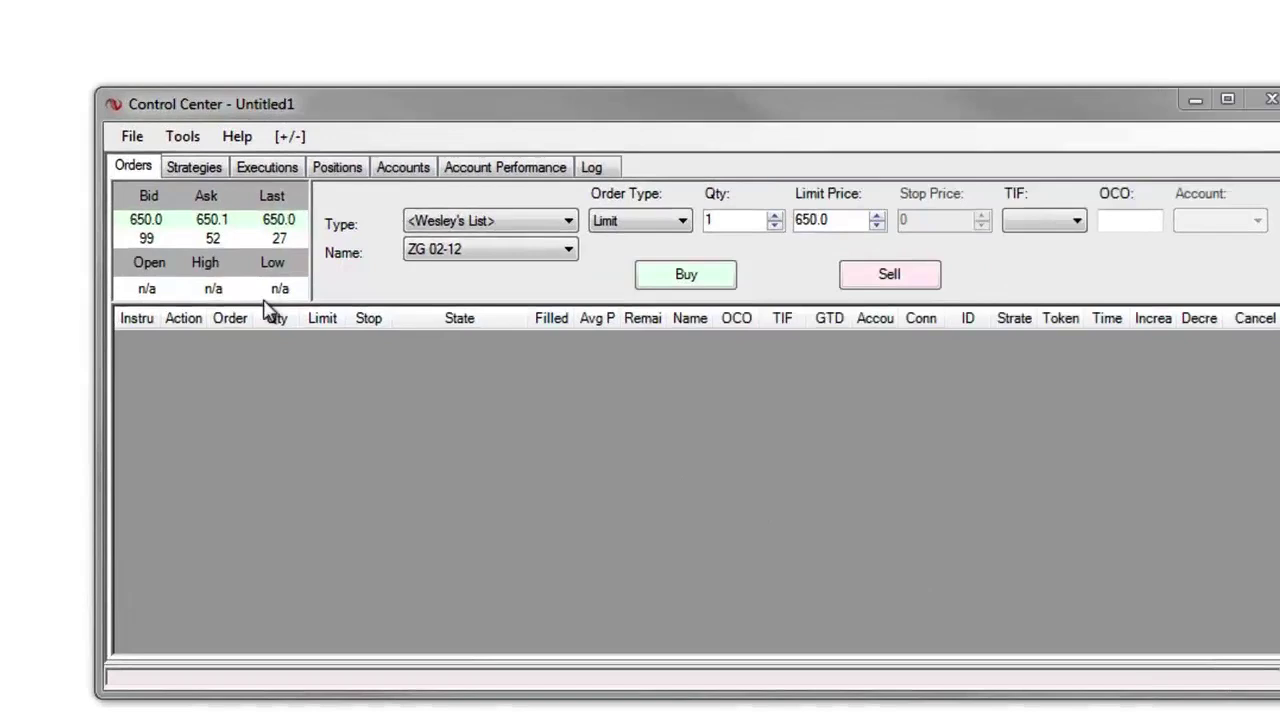
Bring up the Backup NinjaTrader utility from the Control Center's File > Utilities menu.
left_click(132, 136)
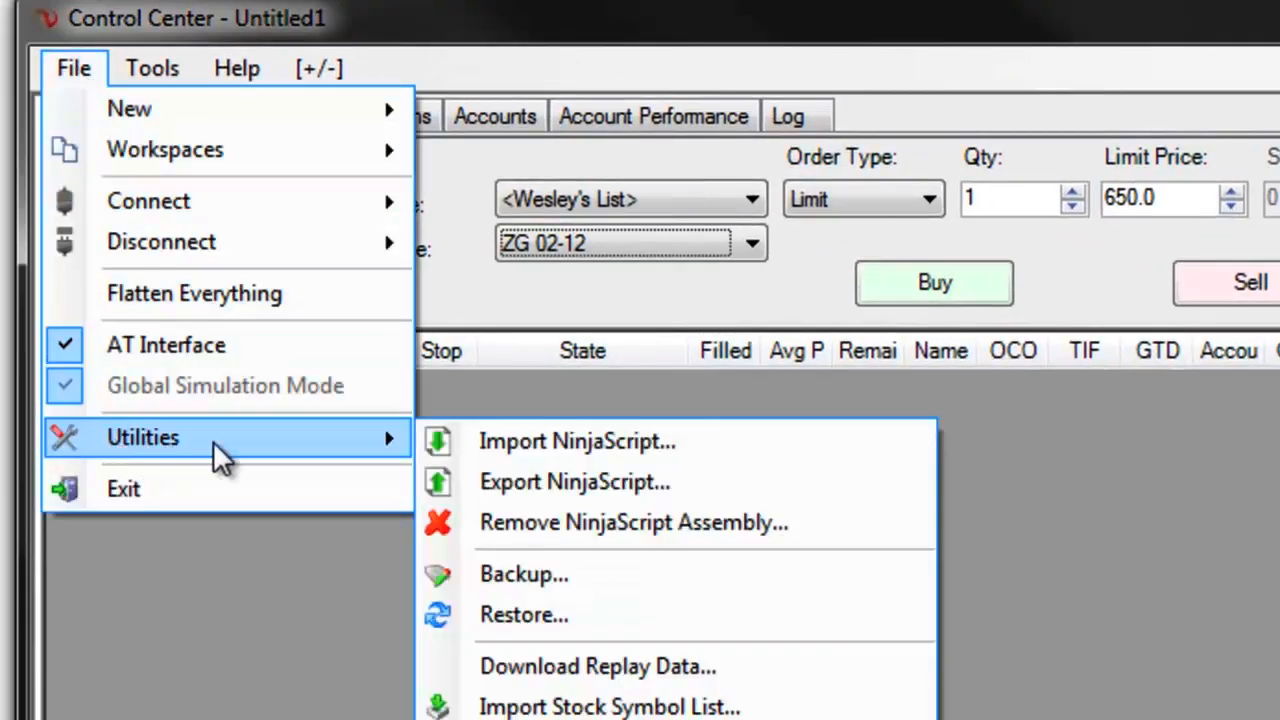
left_click(524, 576)
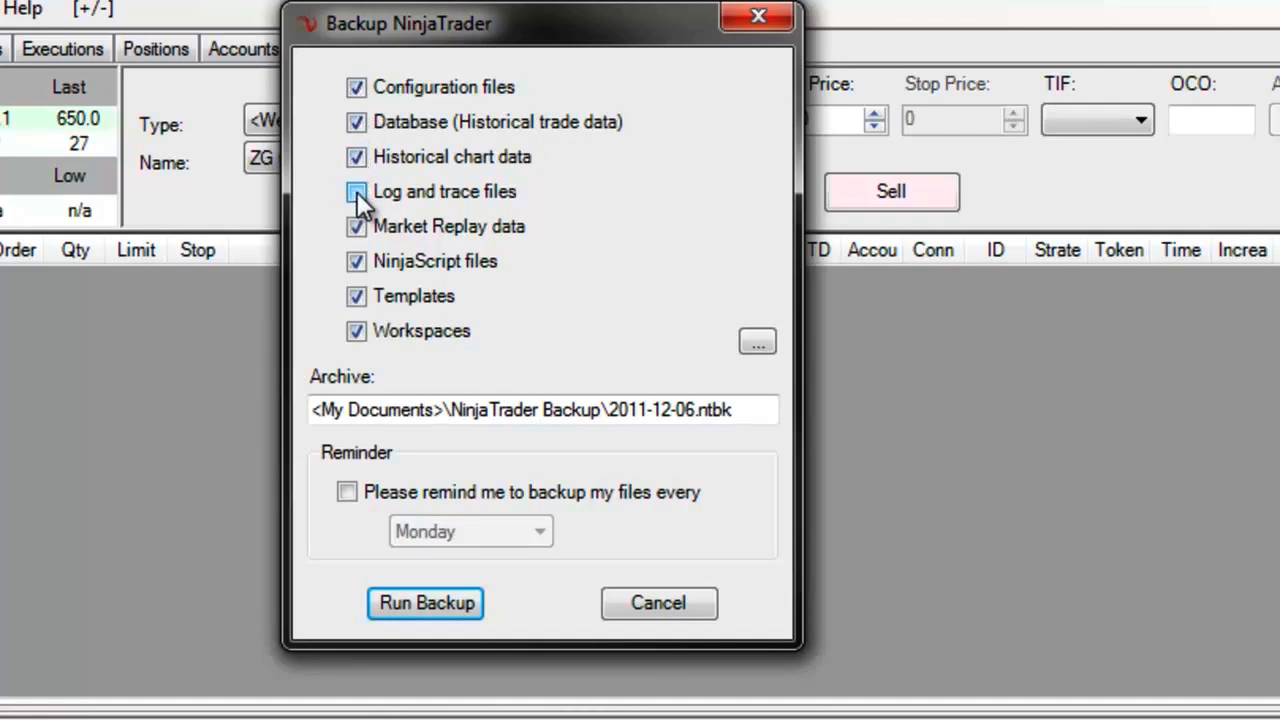
Include log and trace files so every backup component is selected.
left_click(356, 192)
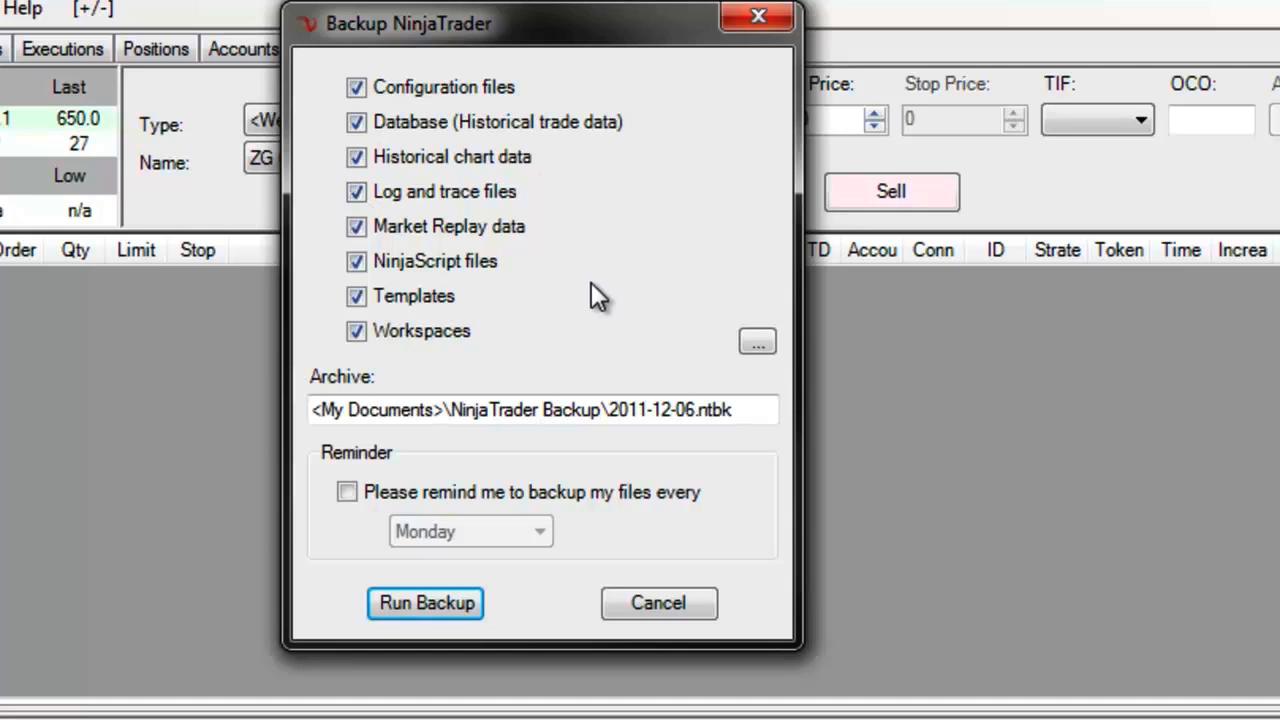
mouse_move(588, 336)
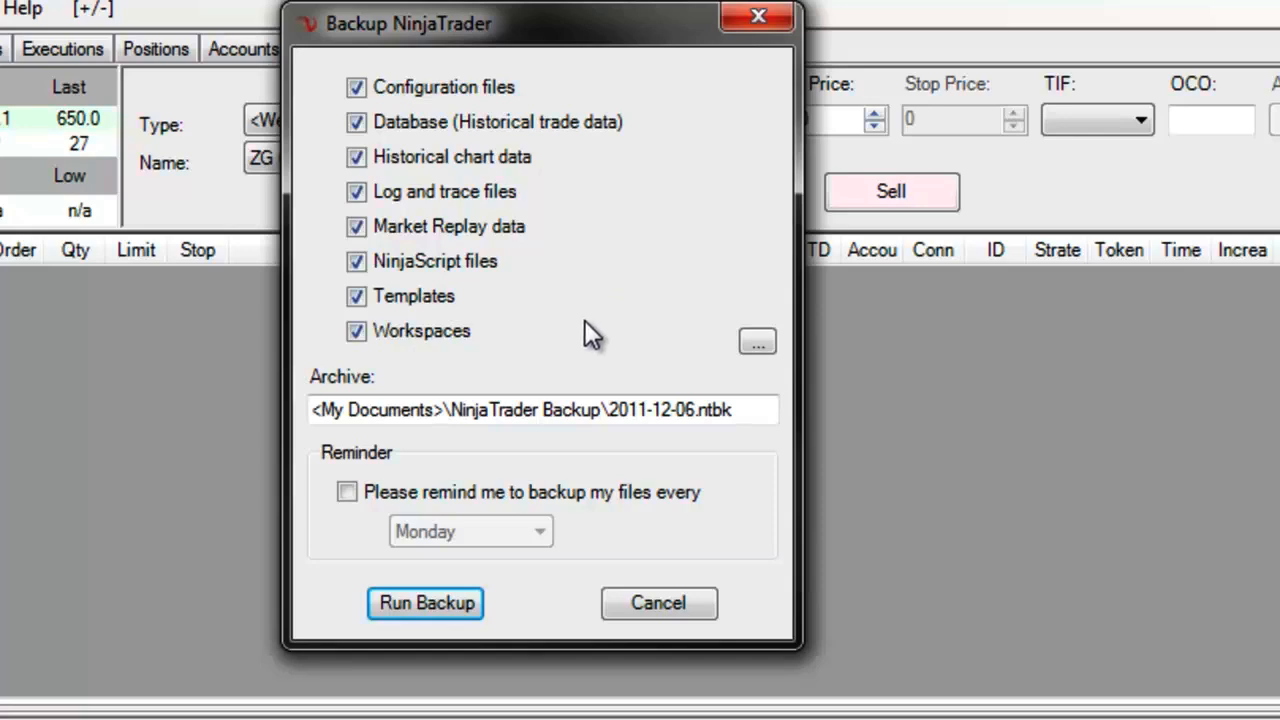
mouse_move(756, 344)
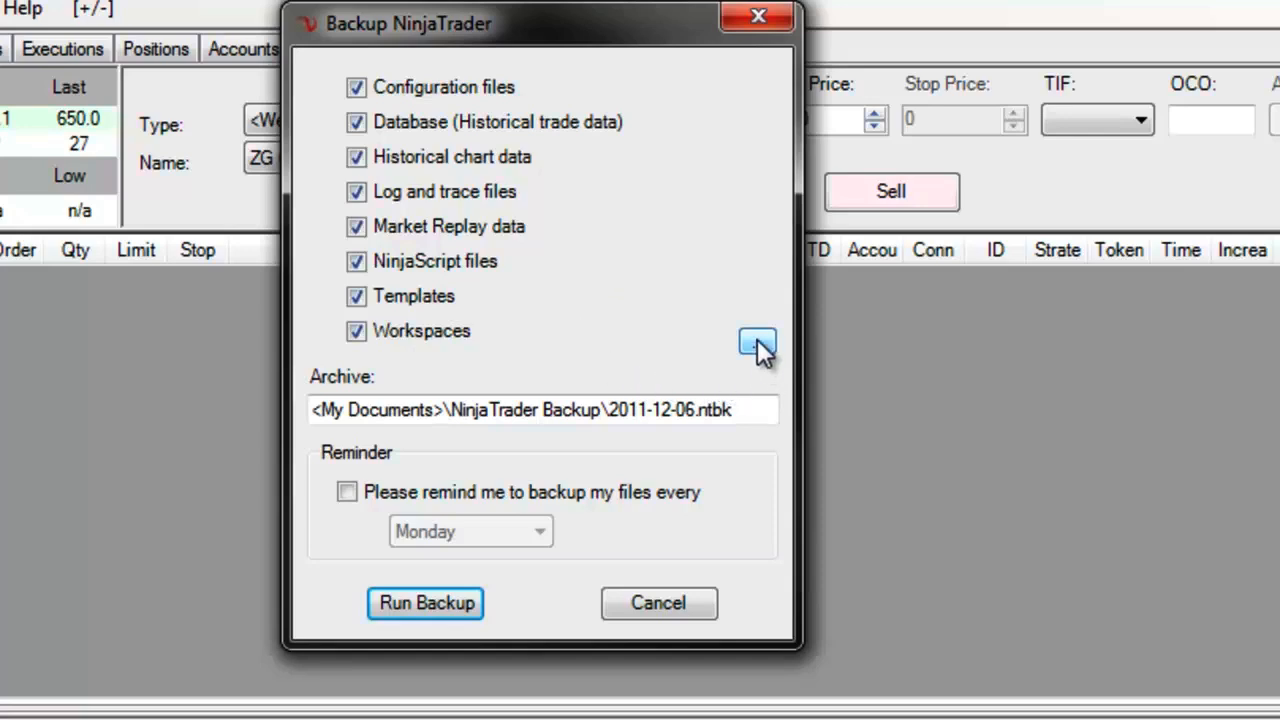
Set the archive destination to 'NT Backup' in the Backup NinjaTrader folder on the Lexar (L:) drive.
left_click(754, 340)
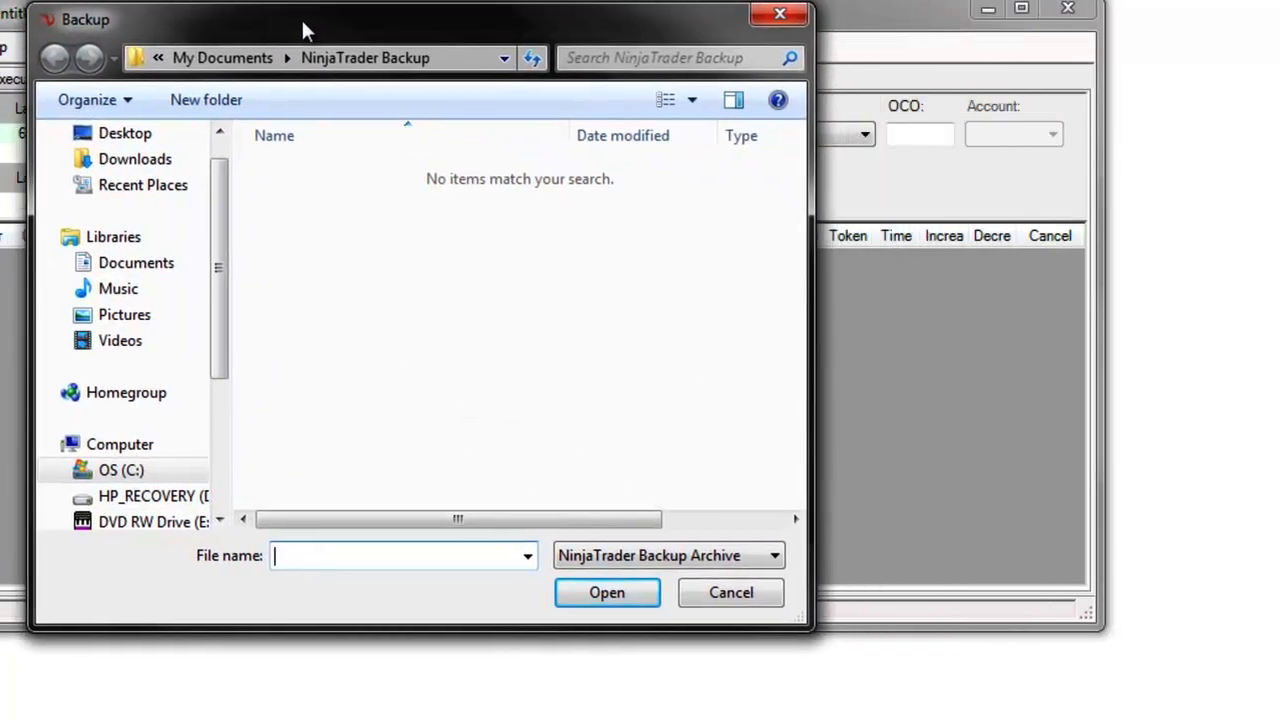
scroll("down", 3)
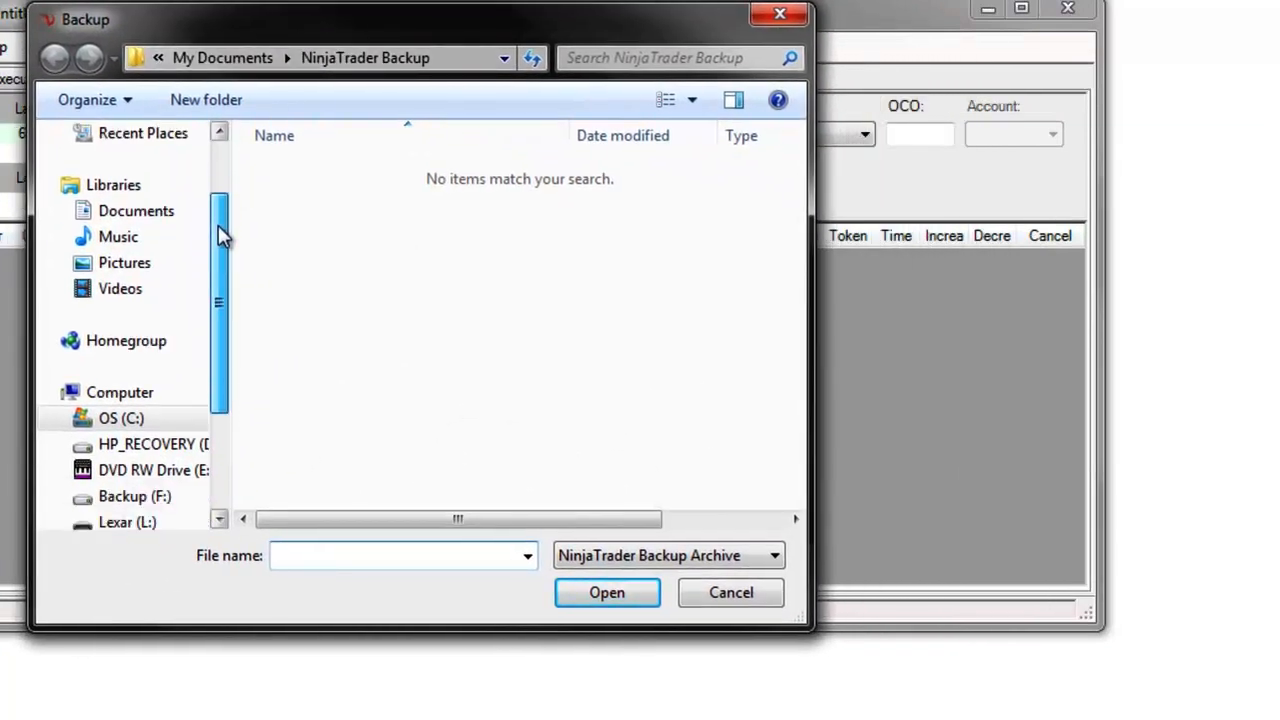
scroll("down", 3)
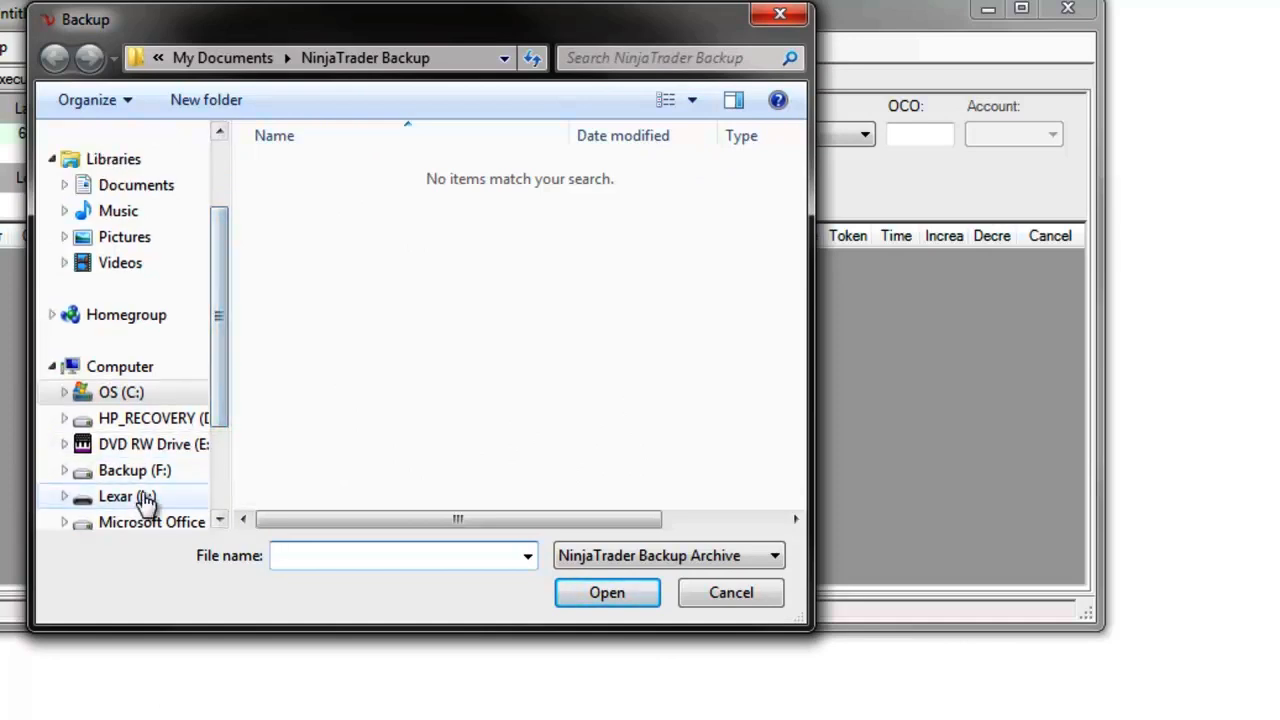
left_click(118, 496)
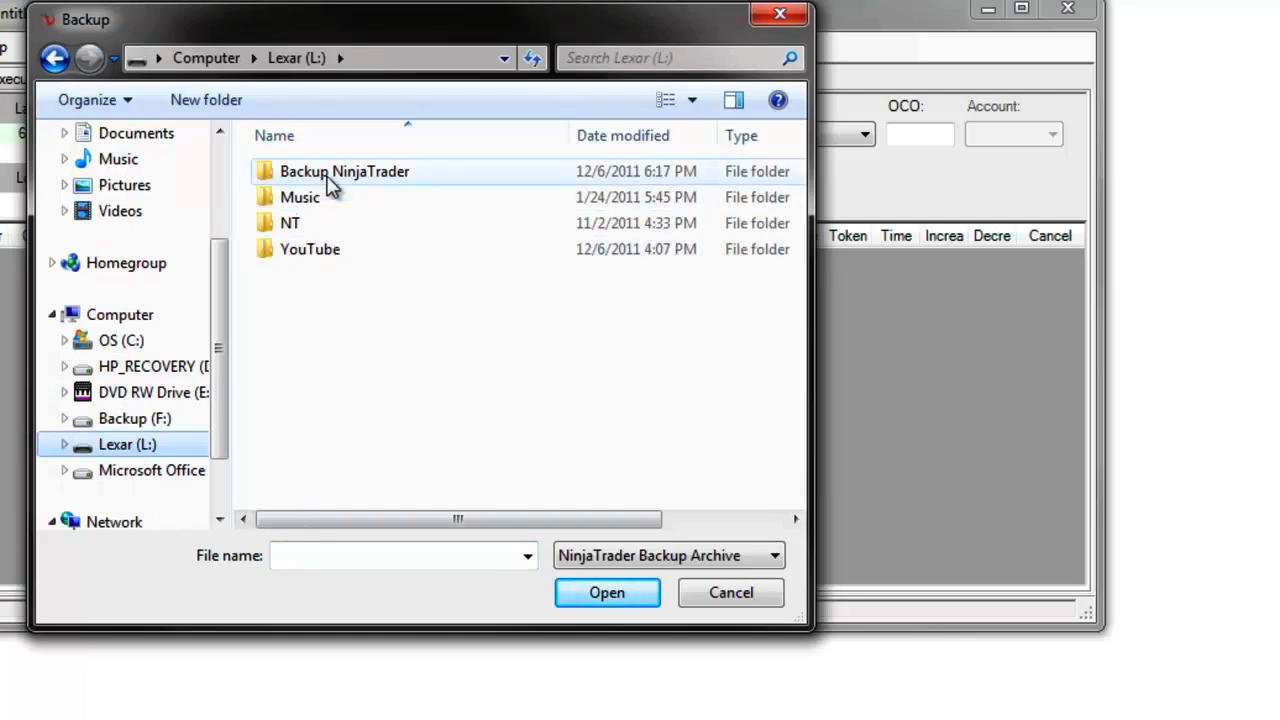
double_click(344, 172)
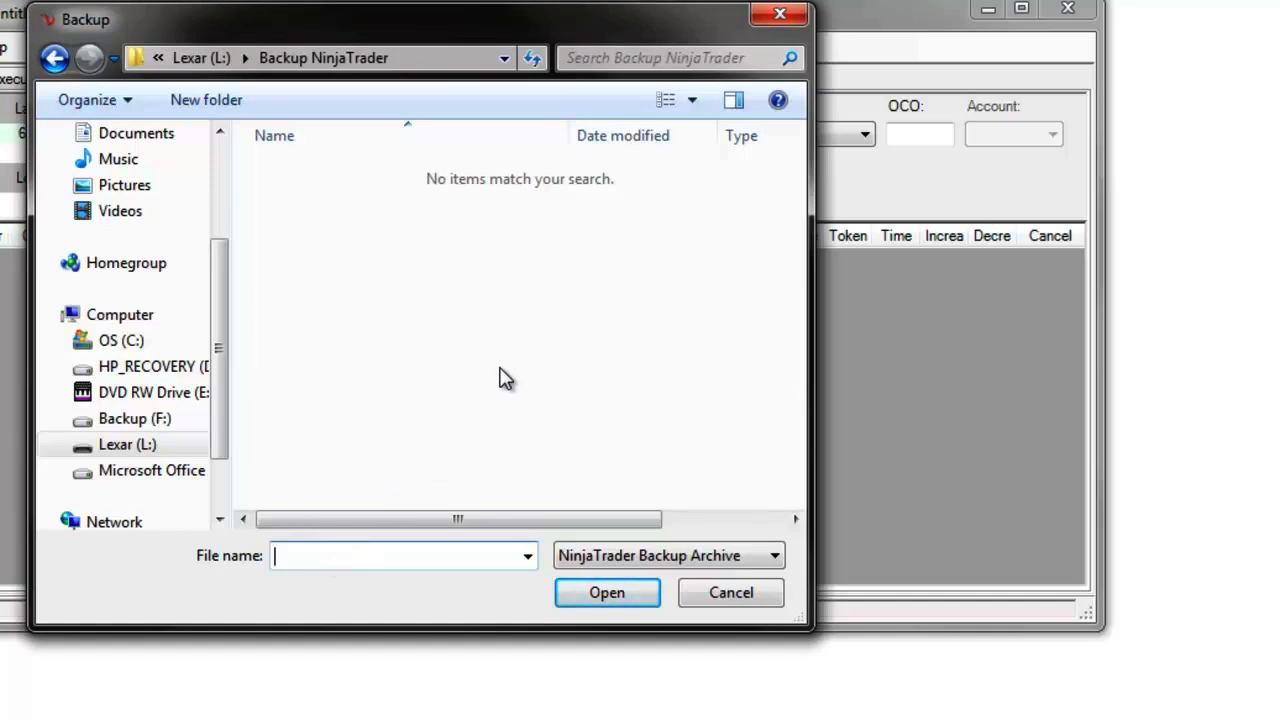
type("NT Backup")
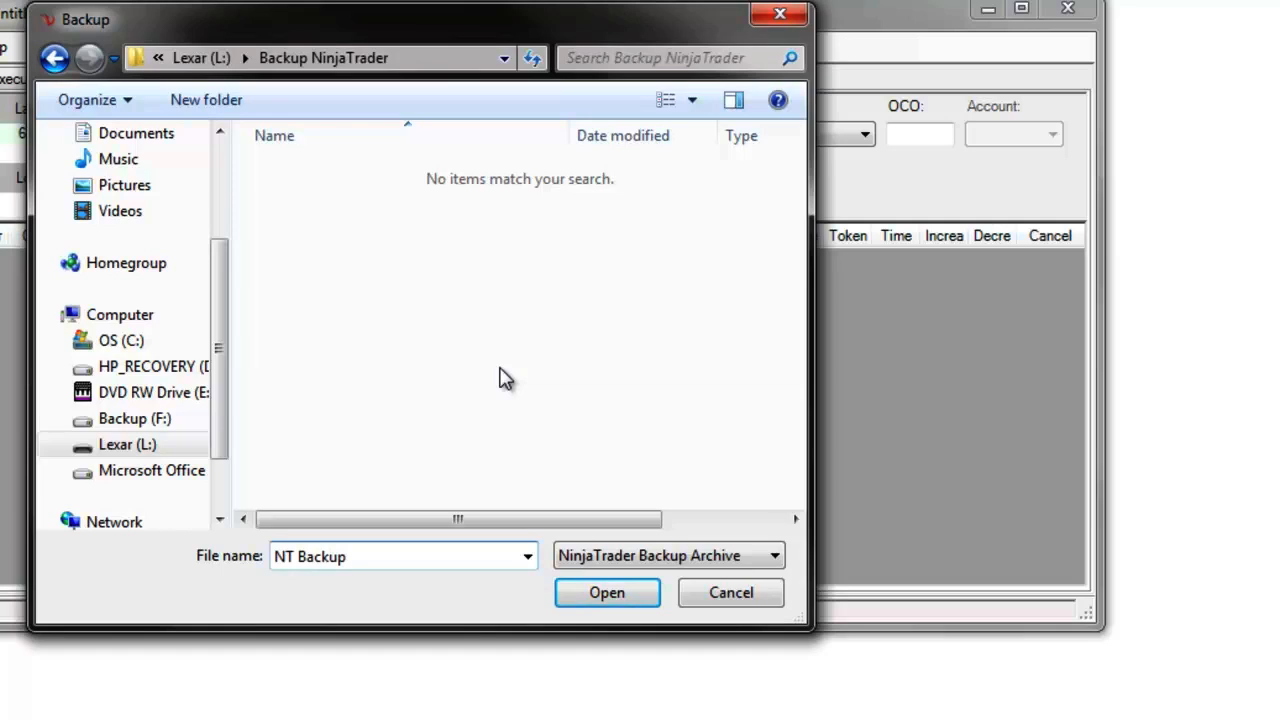
left_click(608, 592)
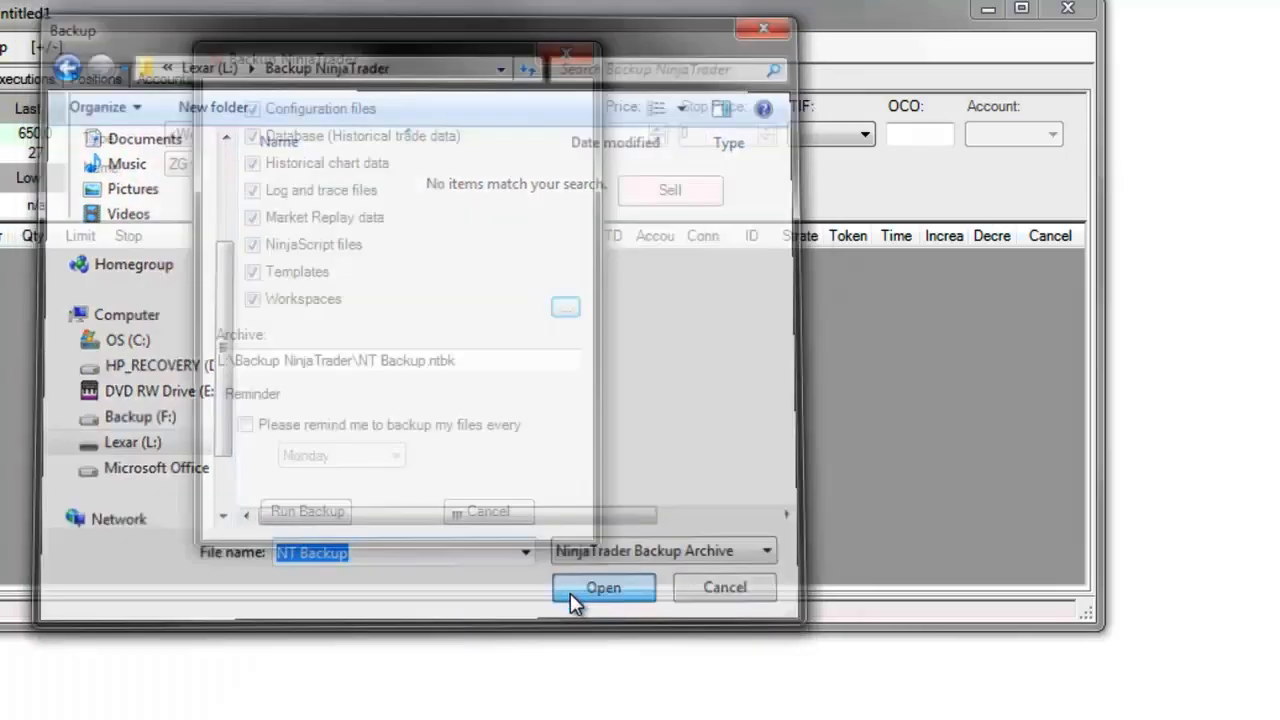
Run the backup to L:\Backup NinjaTrader\NT Backup.ntbk with all selected components.
left_click(604, 588)
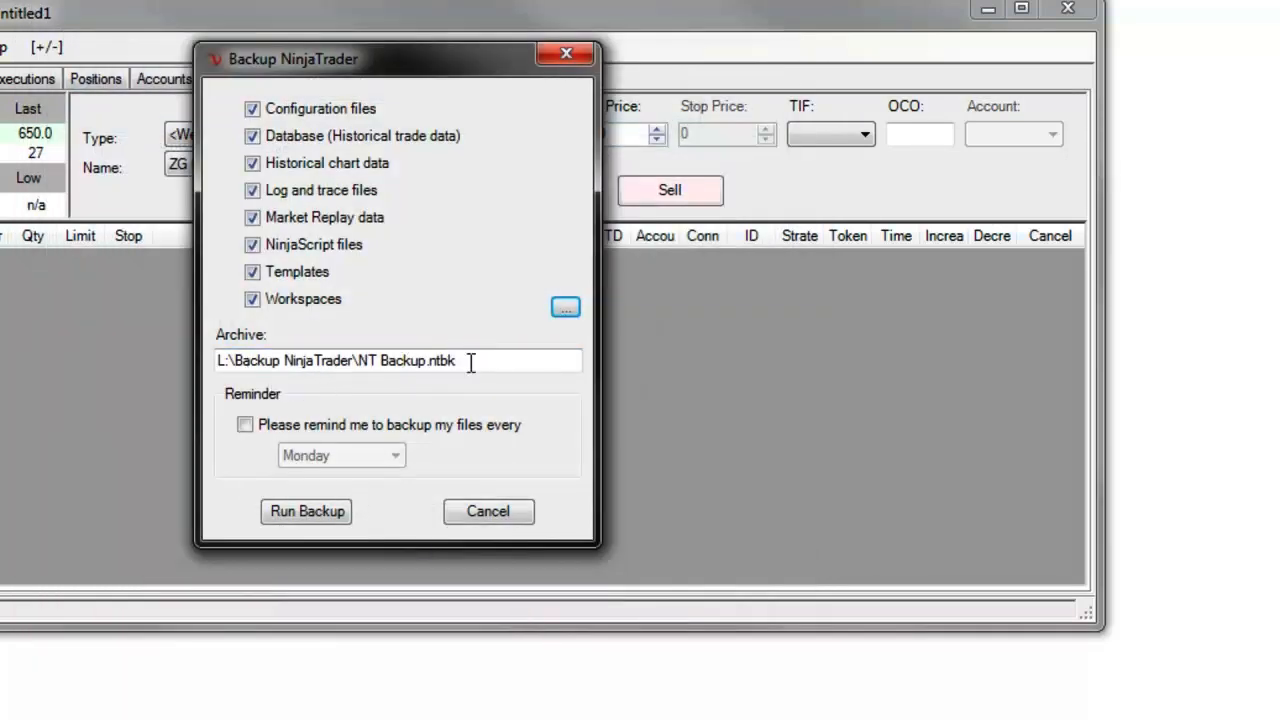
mouse_move(292, 344)
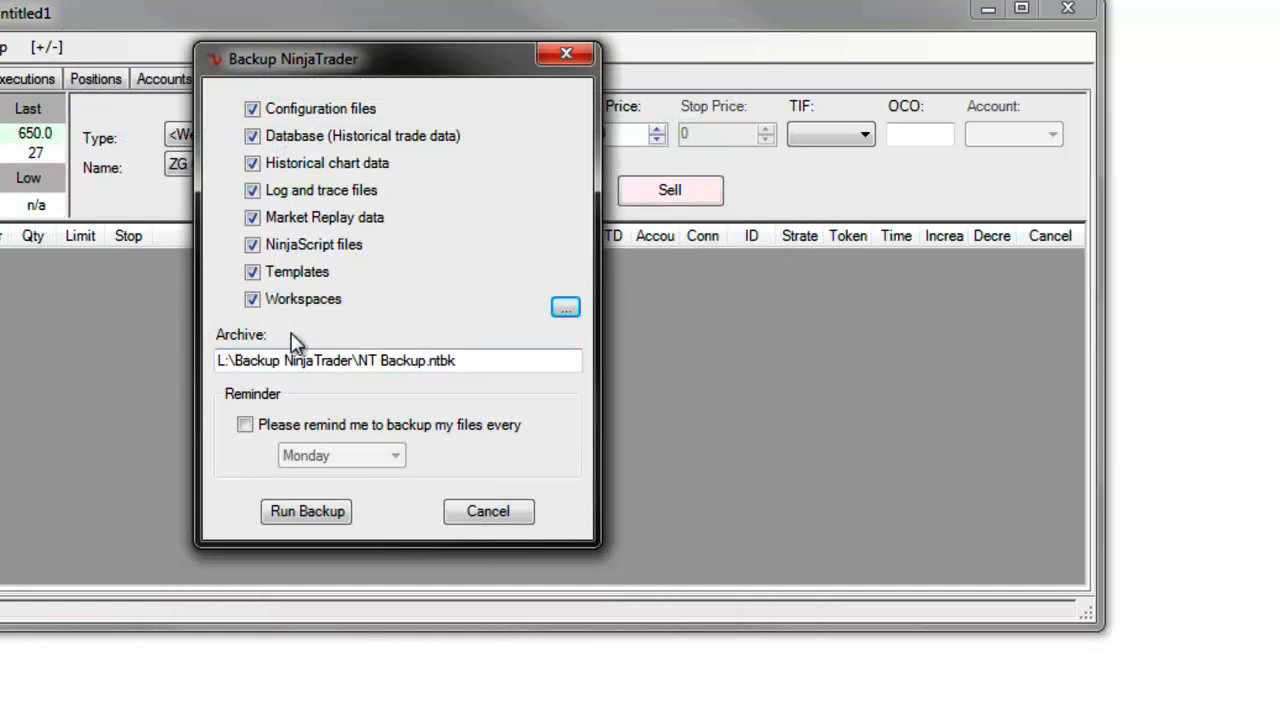
mouse_move(306, 512)
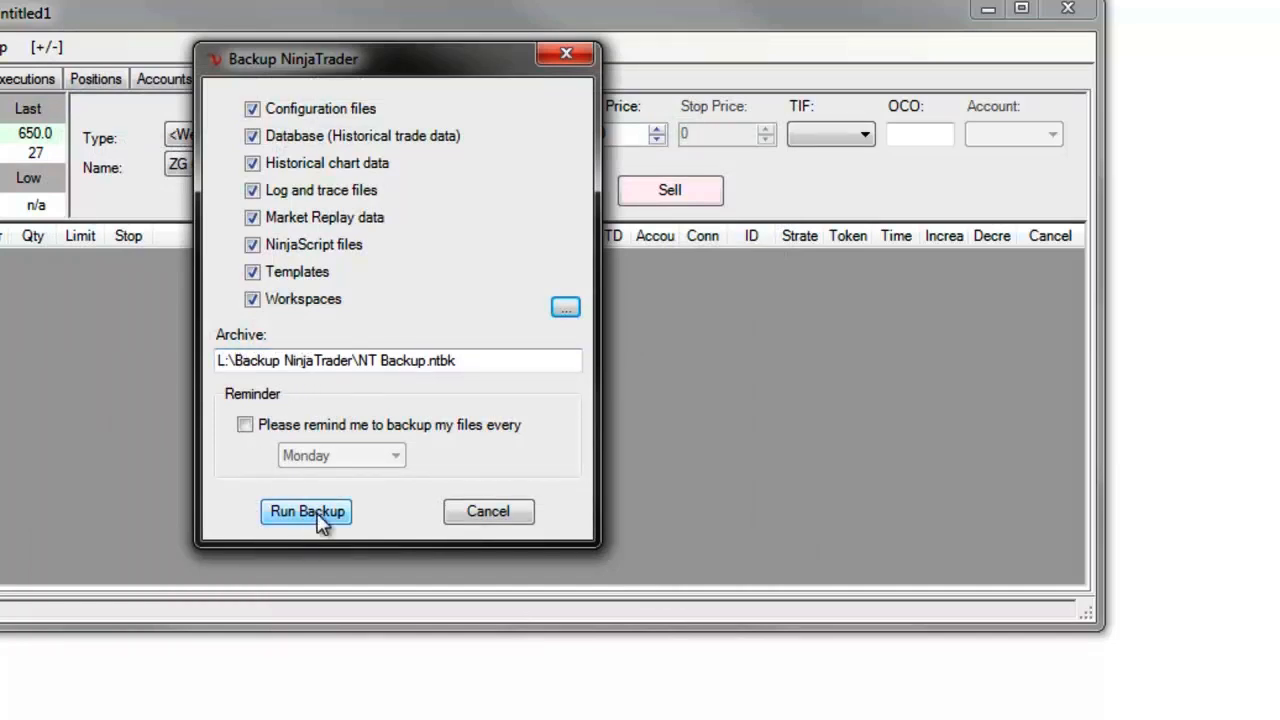
left_click(306, 512)
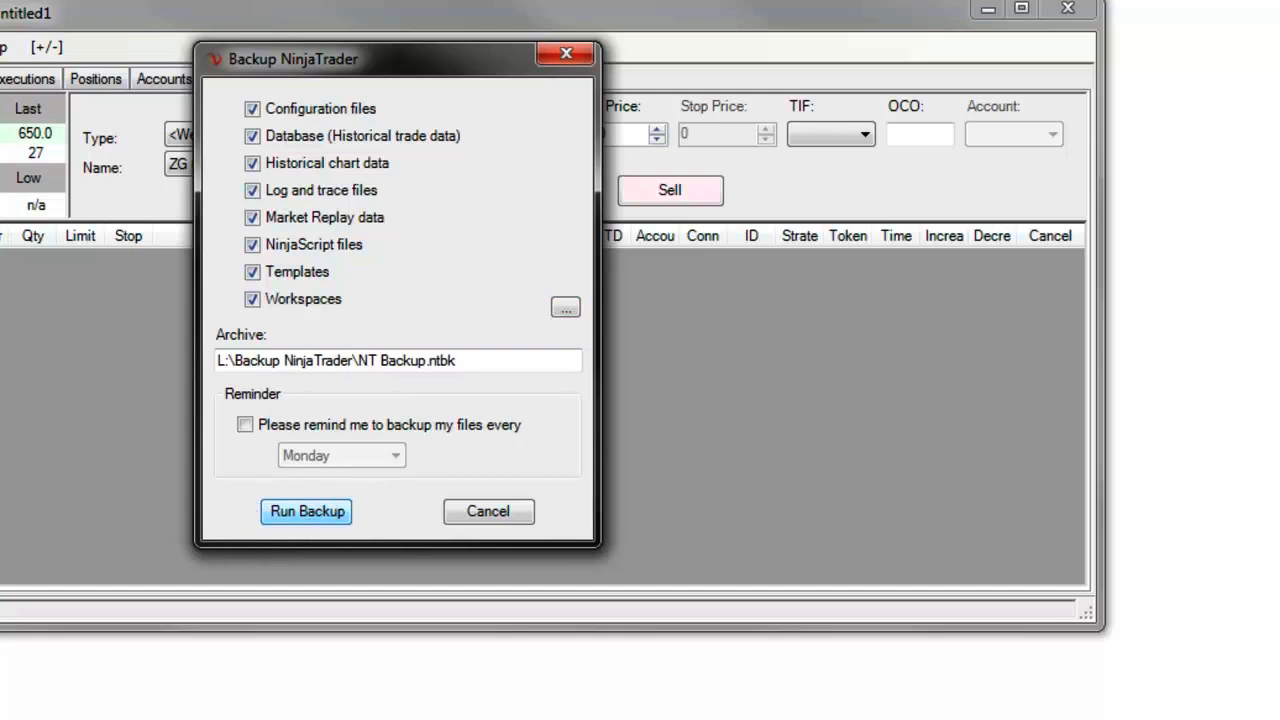
left_click(306, 512)
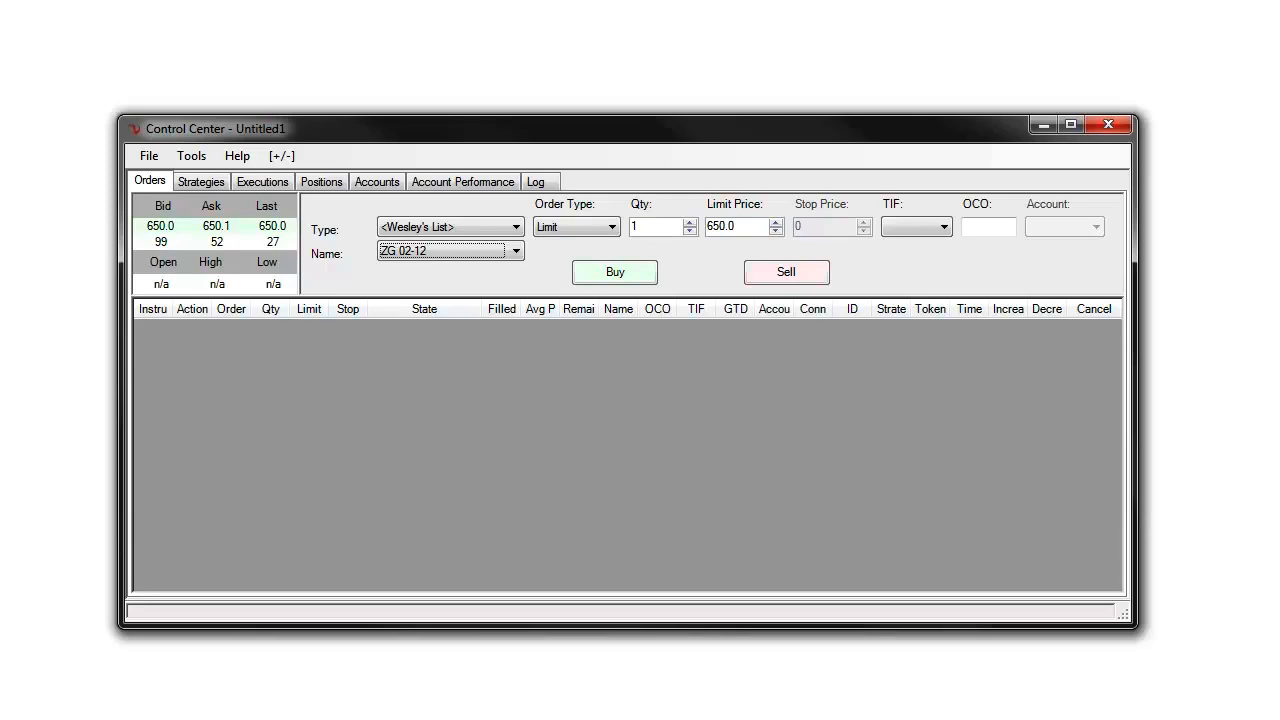
Restore settings from the NT Backup archive in Lexar (L:) > Backup NinjaTrader via the Restore utility.
left_click(148, 156)
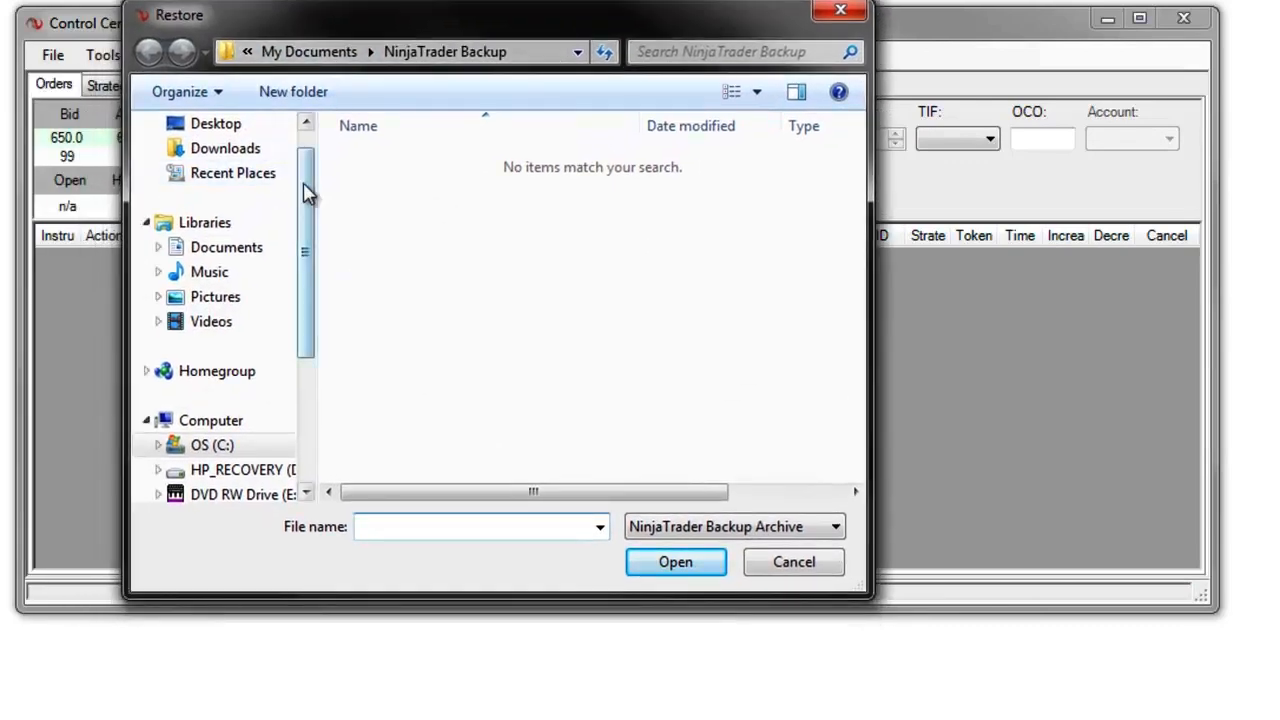
scroll("down", 3)
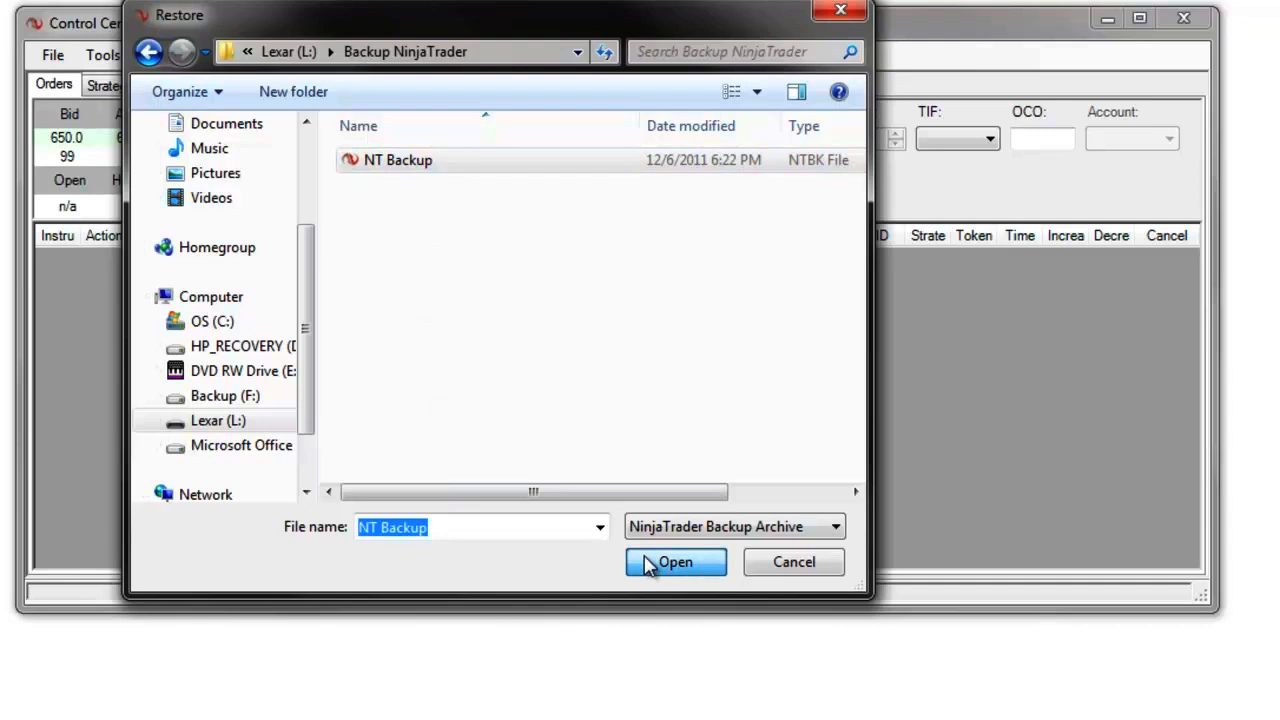
left_click(676, 562)
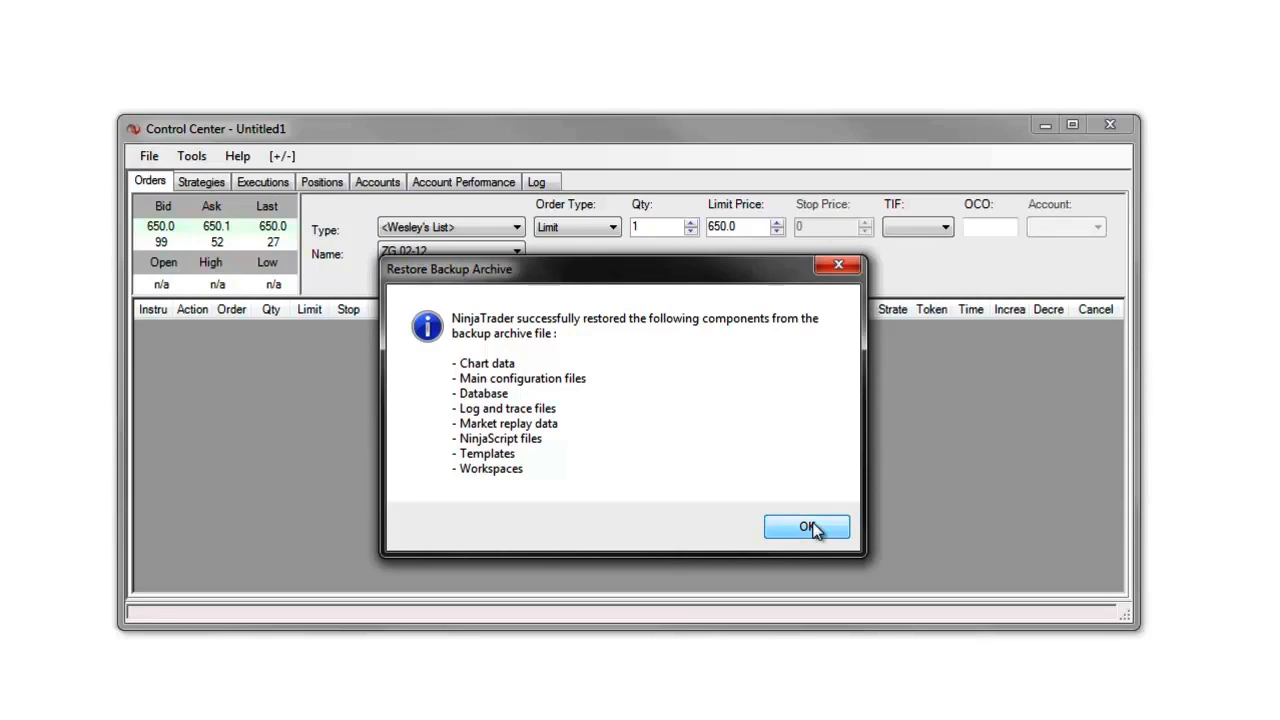
Acknowledge the successful restore message and return to the Control Center.
left_click(806, 528)
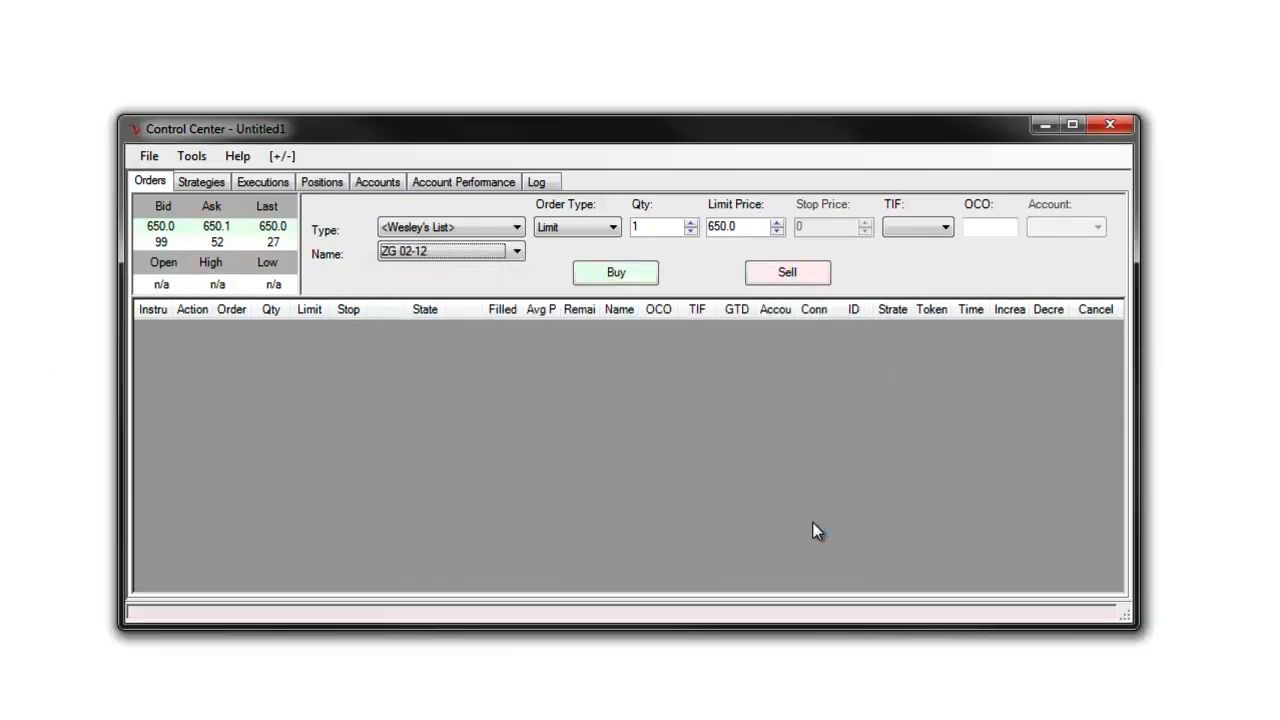